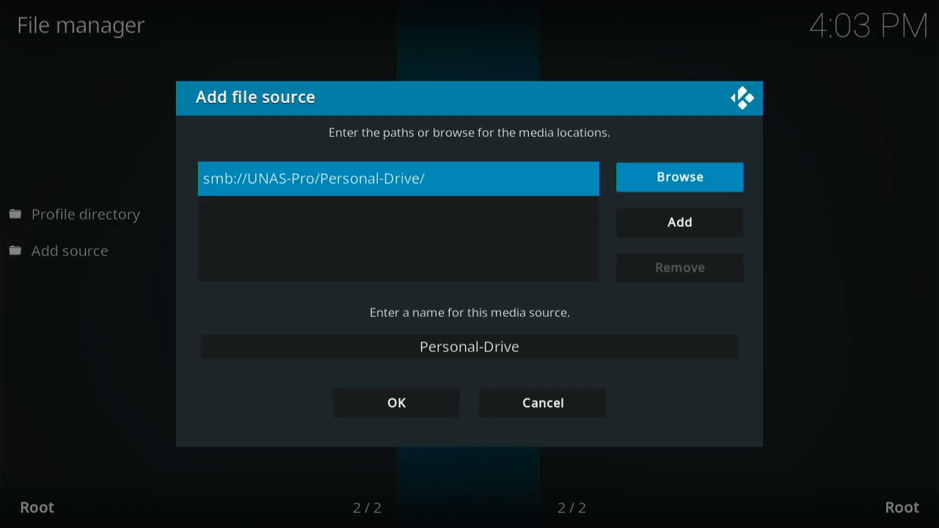
- Confirm the new source smb://UNAS-Pro/Personal-Drive/ named Personal-Drive
left_click(468, 346)
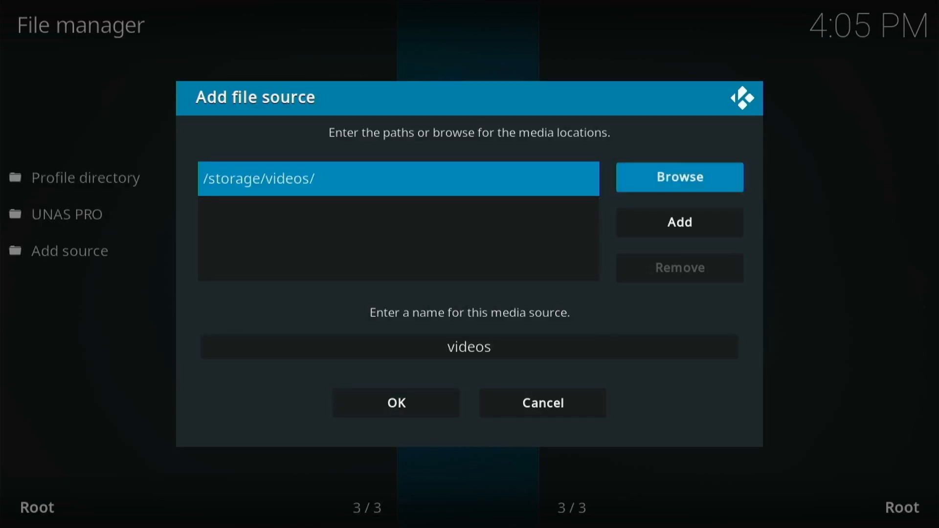
mouse_move(679, 222)
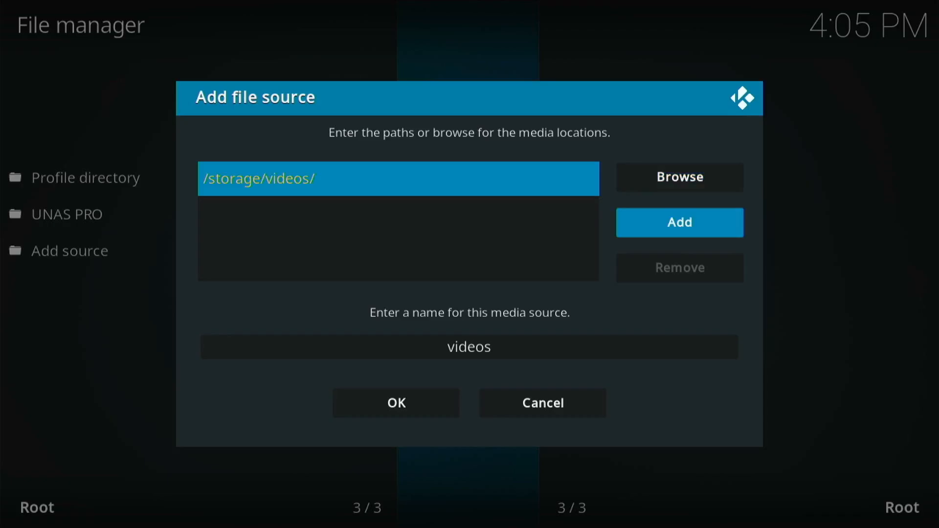